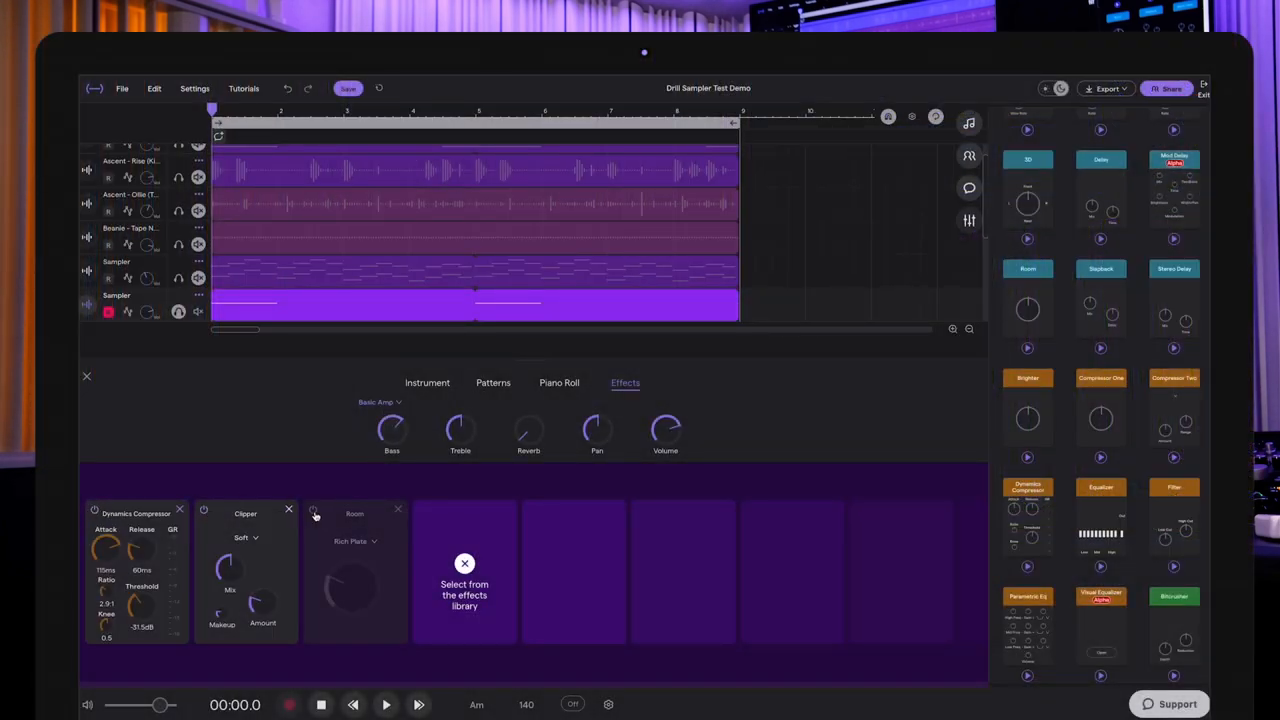
Enable the Room reverb effect in the Sampler track's effects chain
click(313, 511)
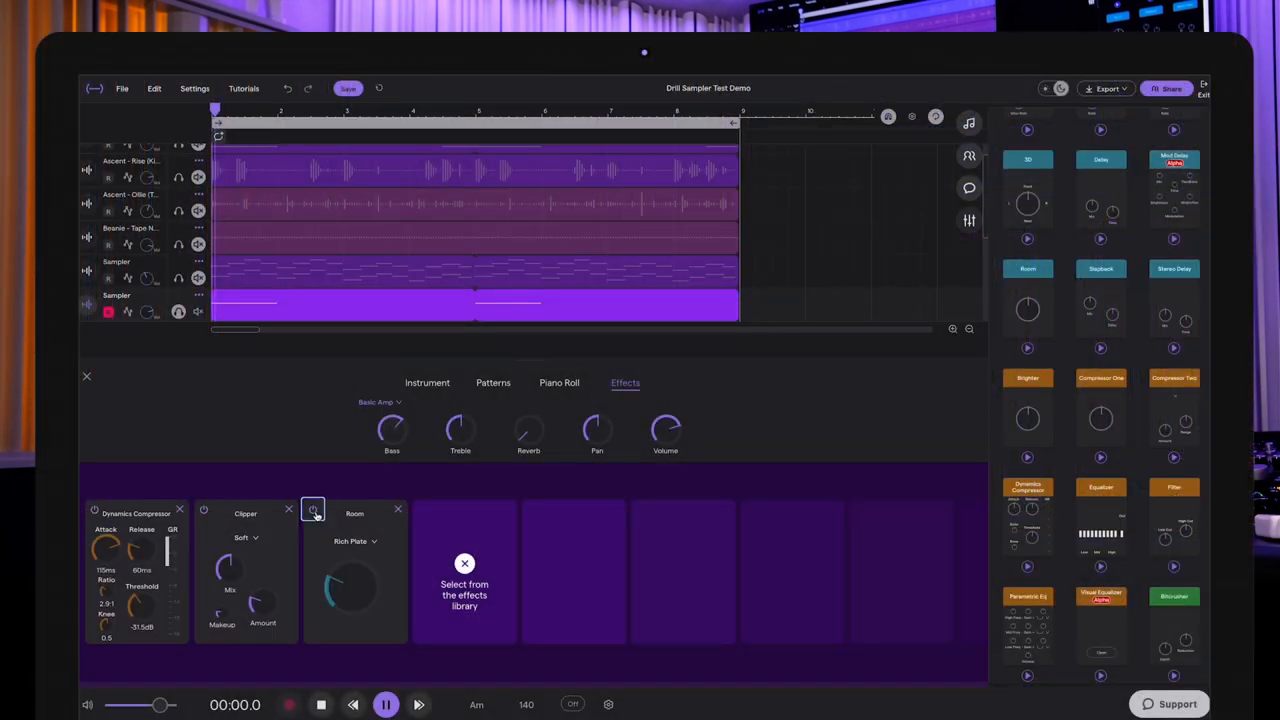